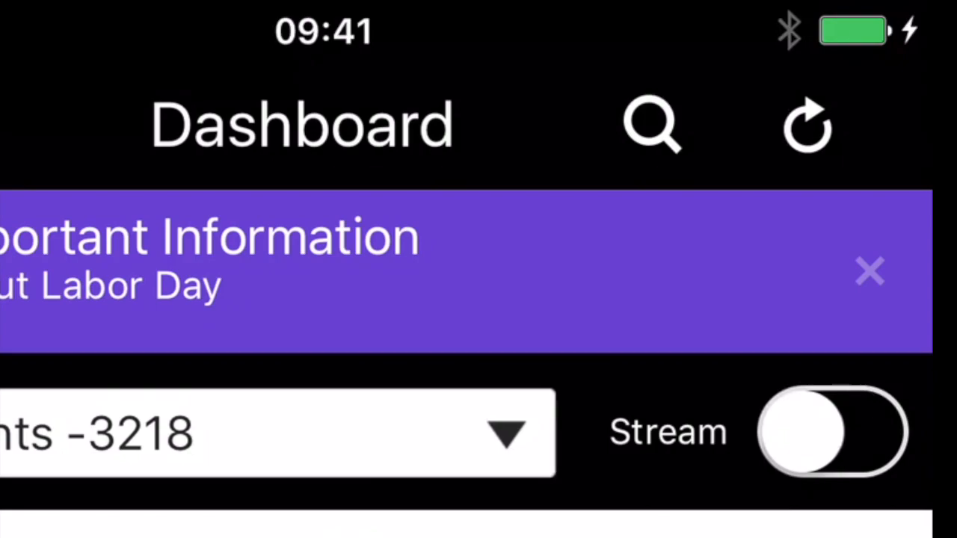
Search for the FB symbol and bring up its quote (Facebook Inc Cl A, last 172.00).
click(651, 125)
text(F)
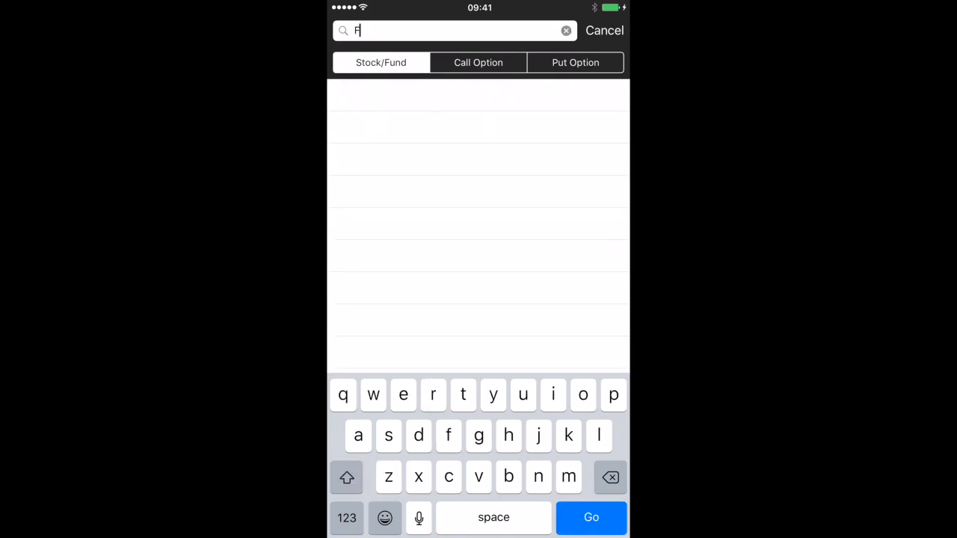
text(b)
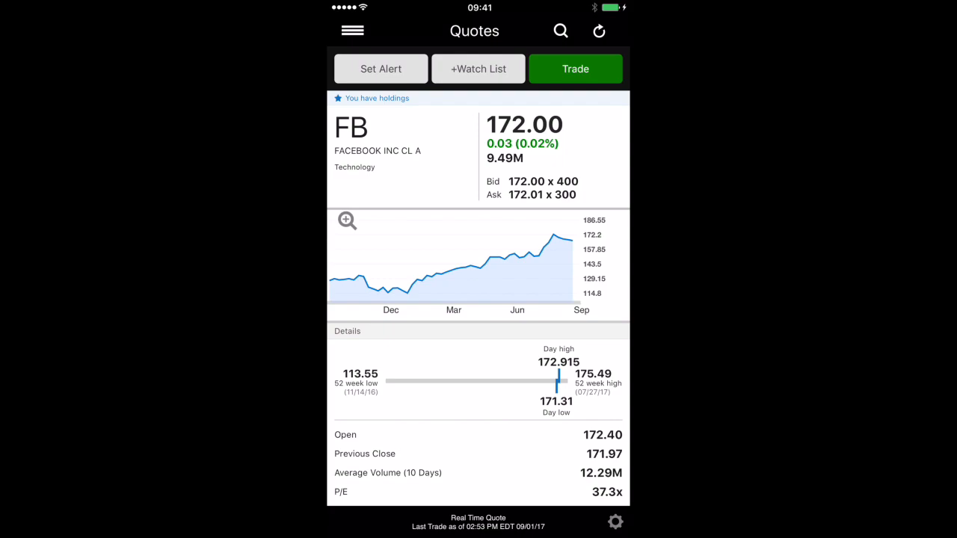
Review the FB quote details and start a trade order for FB.
scroll(down, 3)
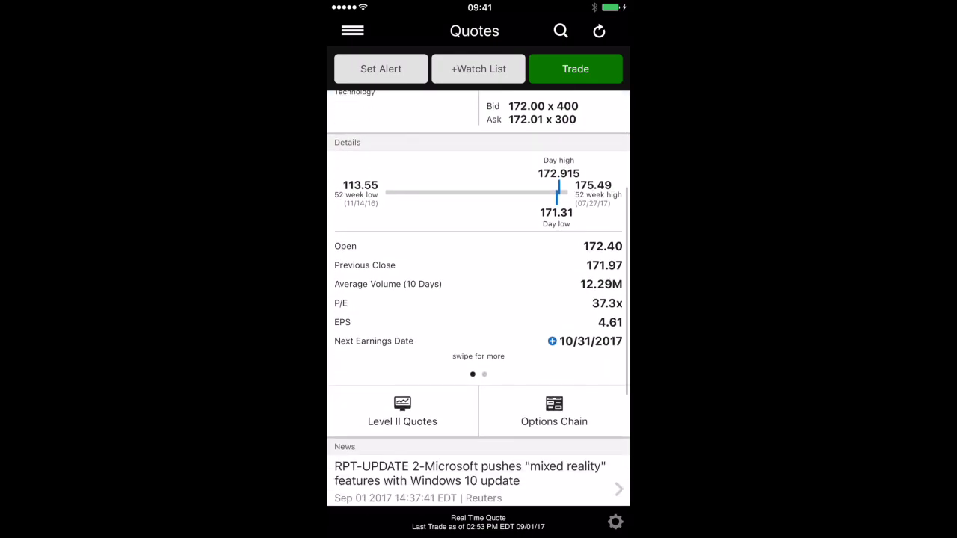
scroll(down, 3)
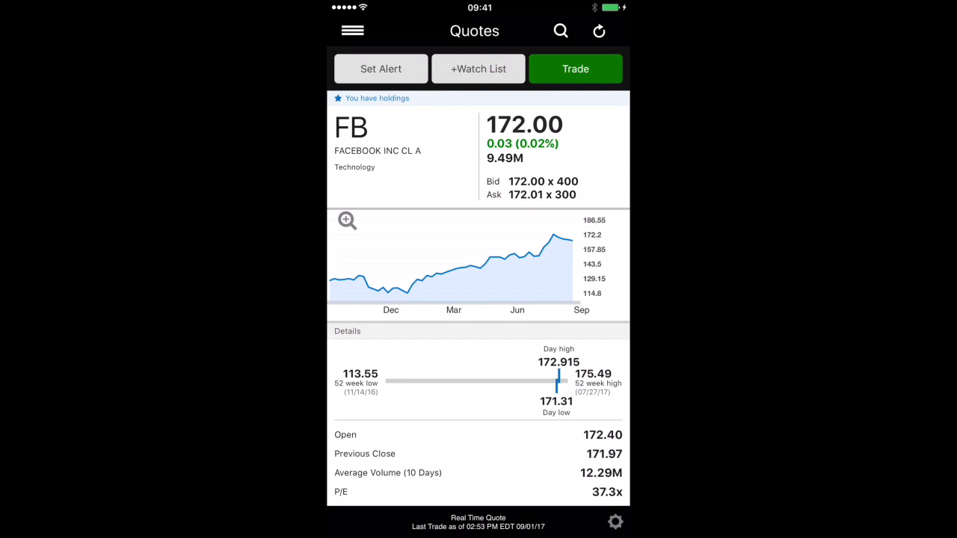
click(575, 69)
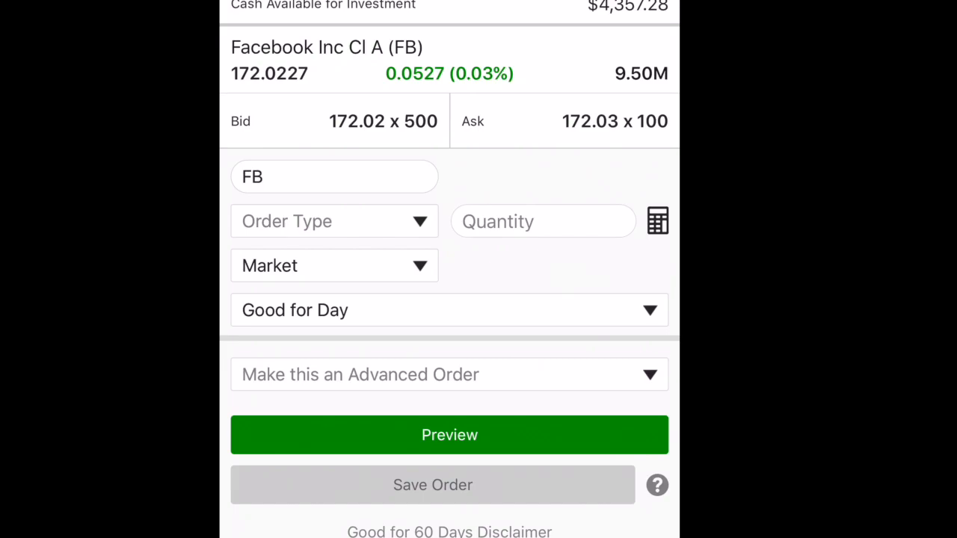
Make the FB order a Buy and bring up the shares calculator at $172.02/share.
click(333, 220)
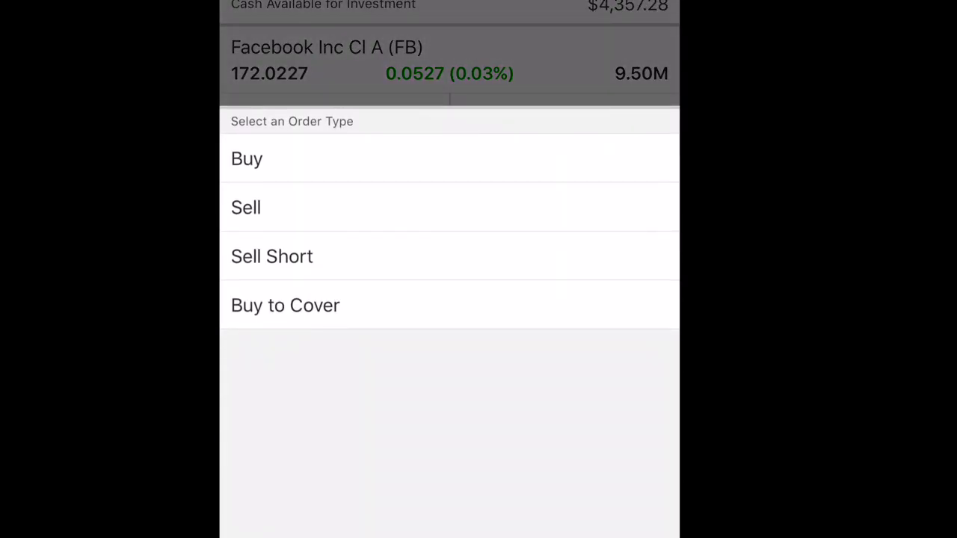
click(247, 159)
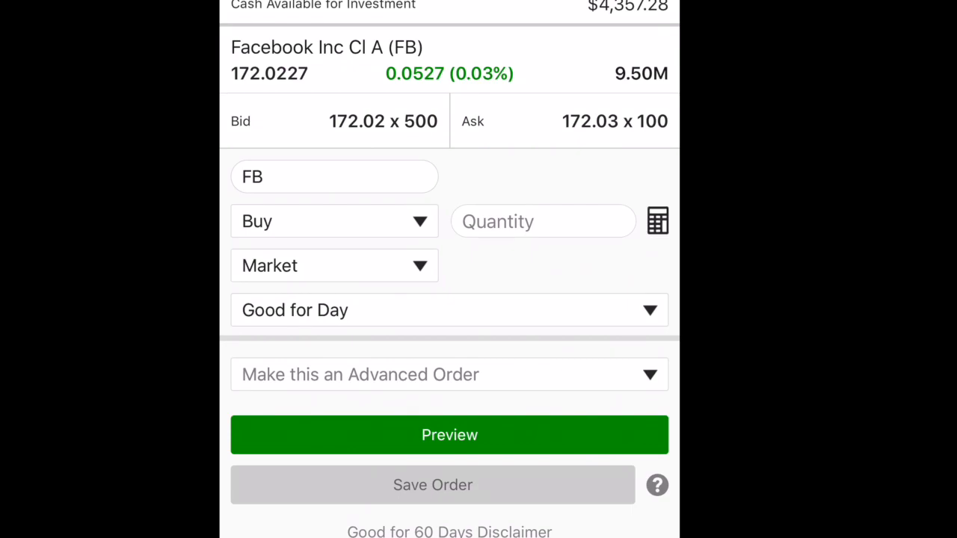
click(656, 221)
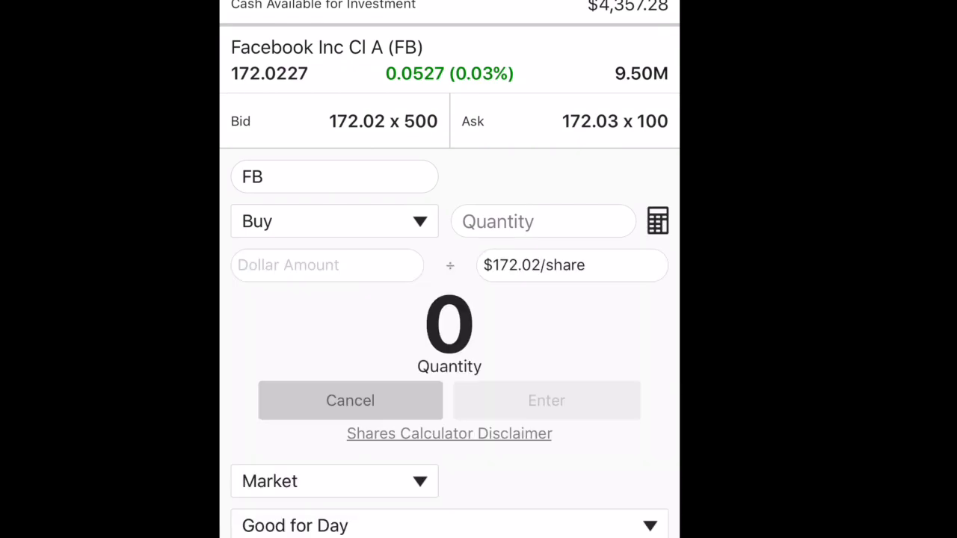
Enter a $500.00 dollar amount, calculating 2 FB shares at $172.0251 per share.
click(326, 265)
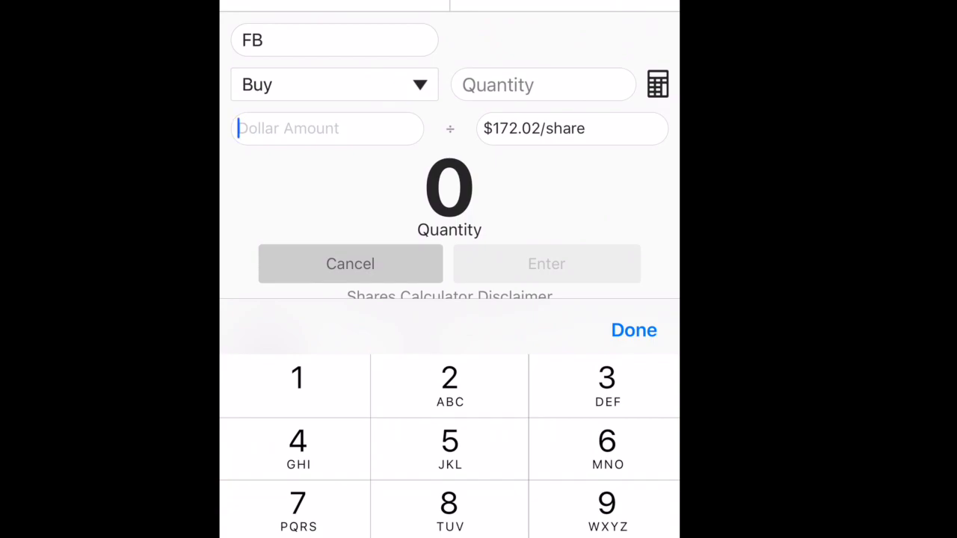
text(500)
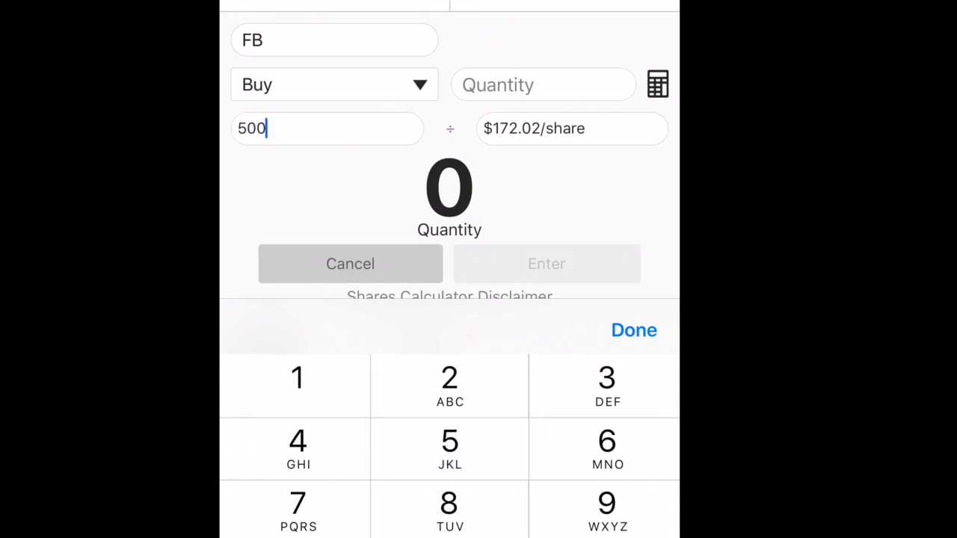
click(633, 329)
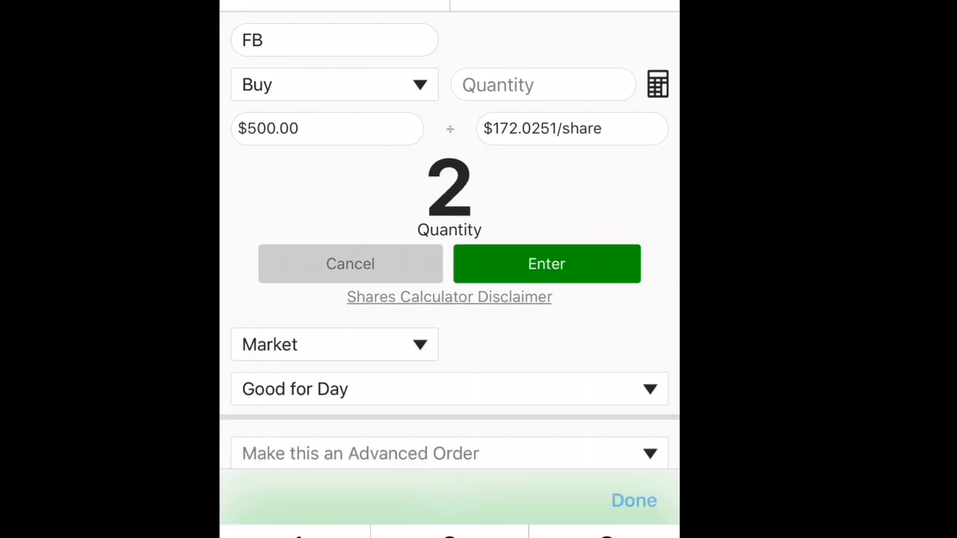
click(634, 500)
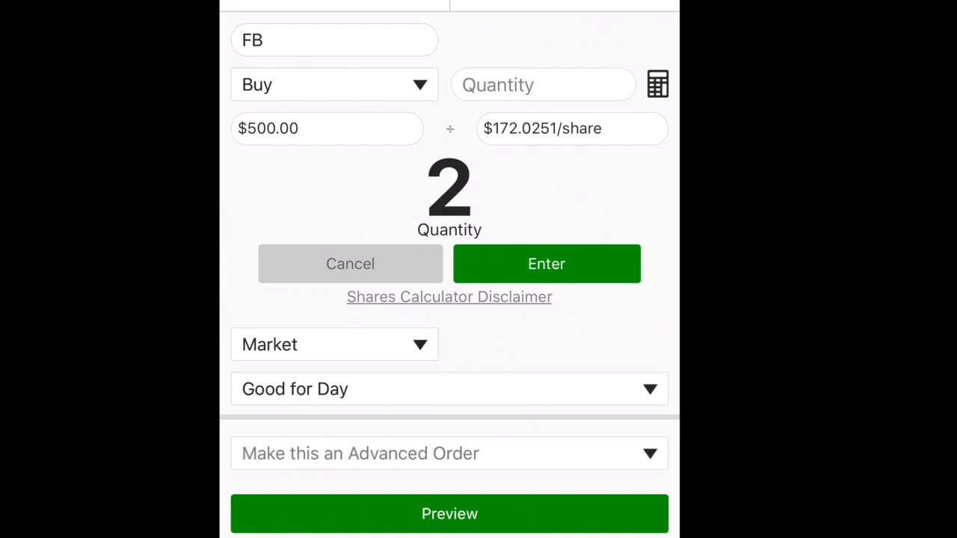
Set the order quantity to 1 share and bring up the price type choices.
click(543, 85)
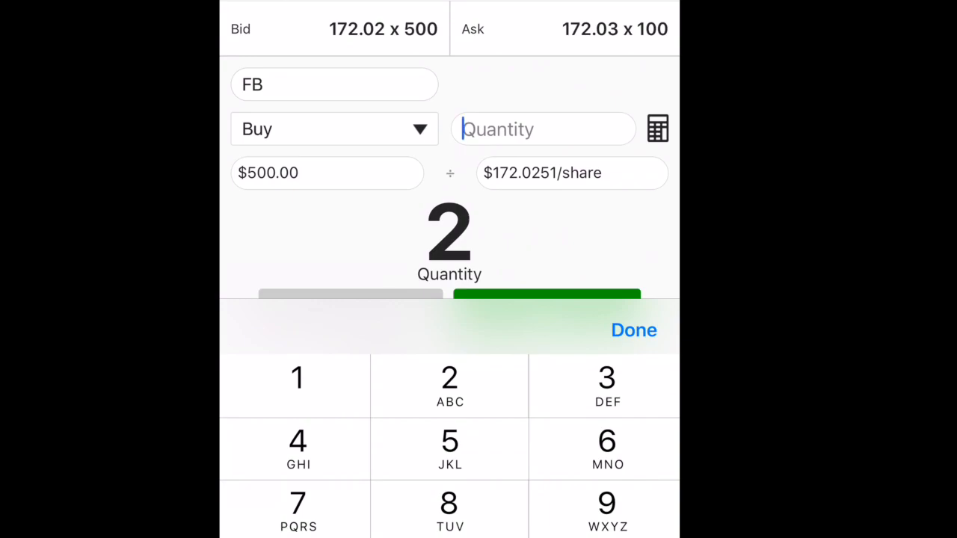
text(1)
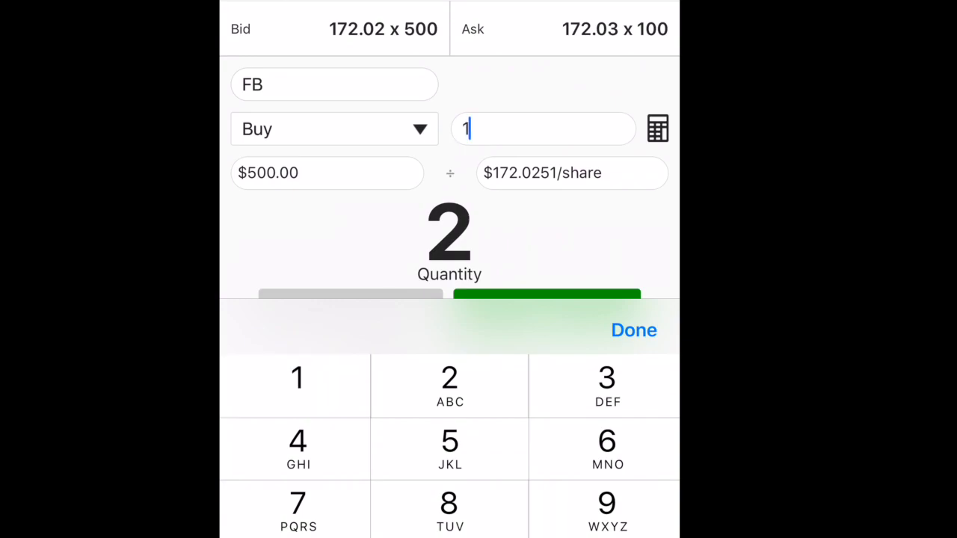
click(633, 330)
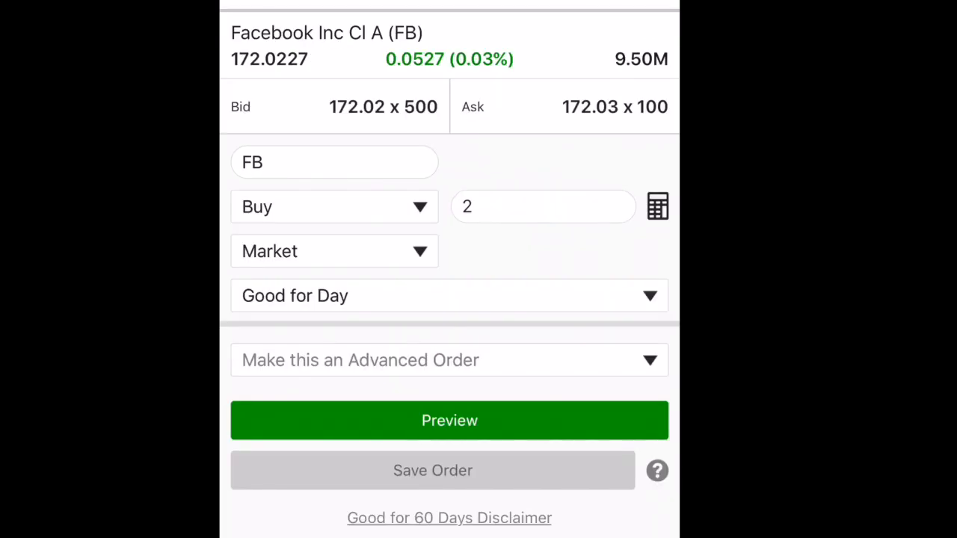
click(544, 206)
text(1)
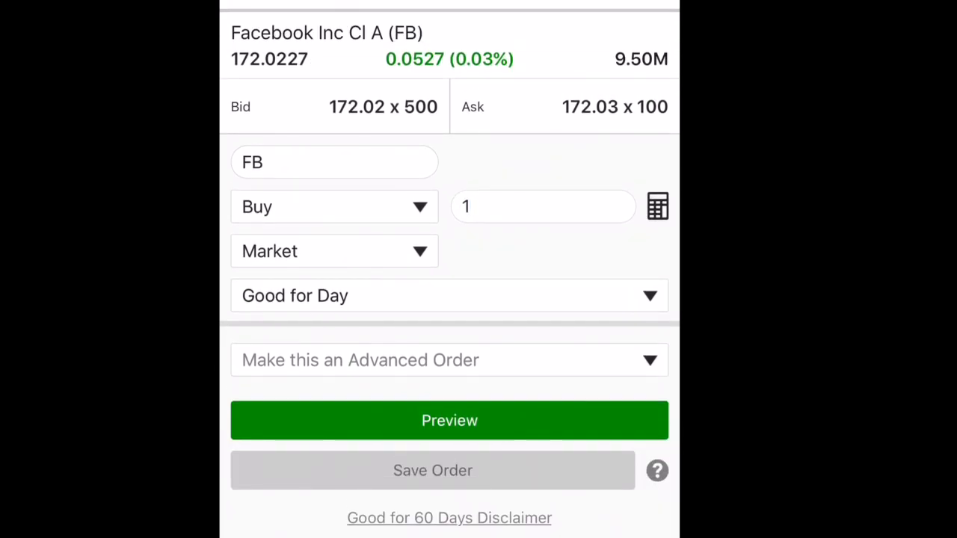
click(334, 250)
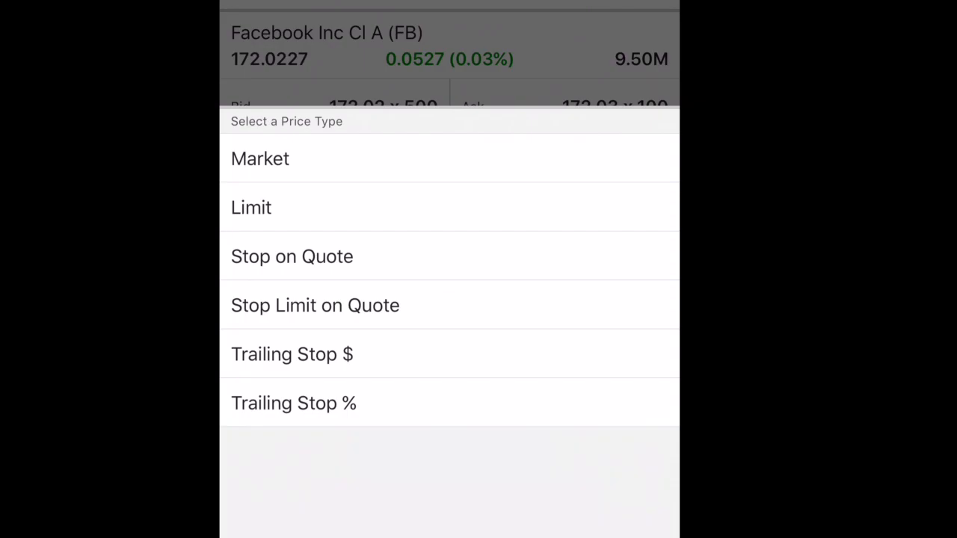
Keep Market pricing and preview the order: Buy 1 FB share, estimated total $178.98.
click(259, 157)
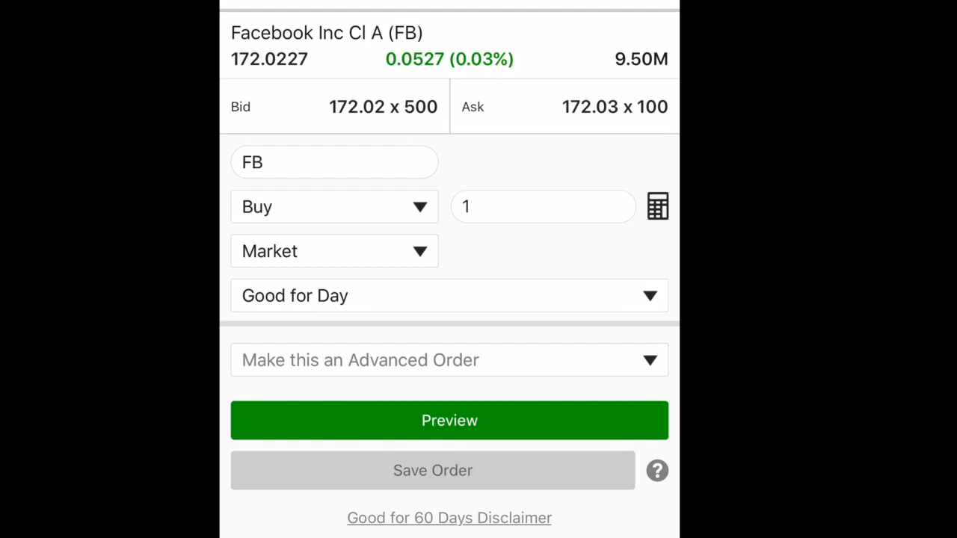
click(450, 420)
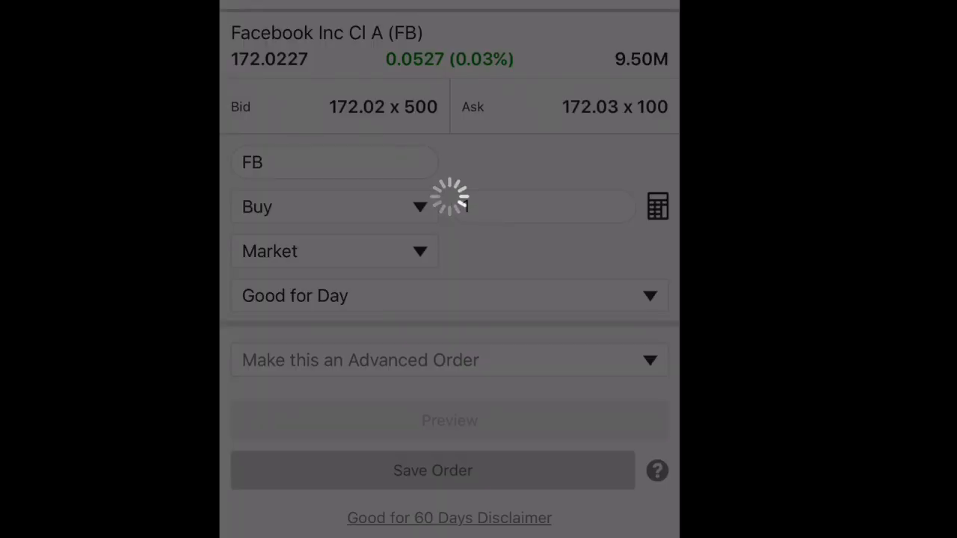
click(449, 420)
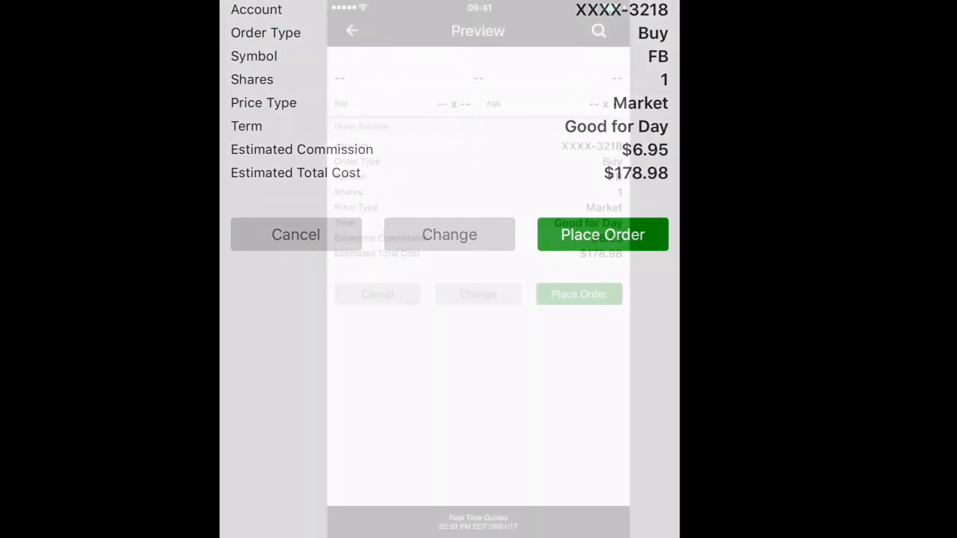